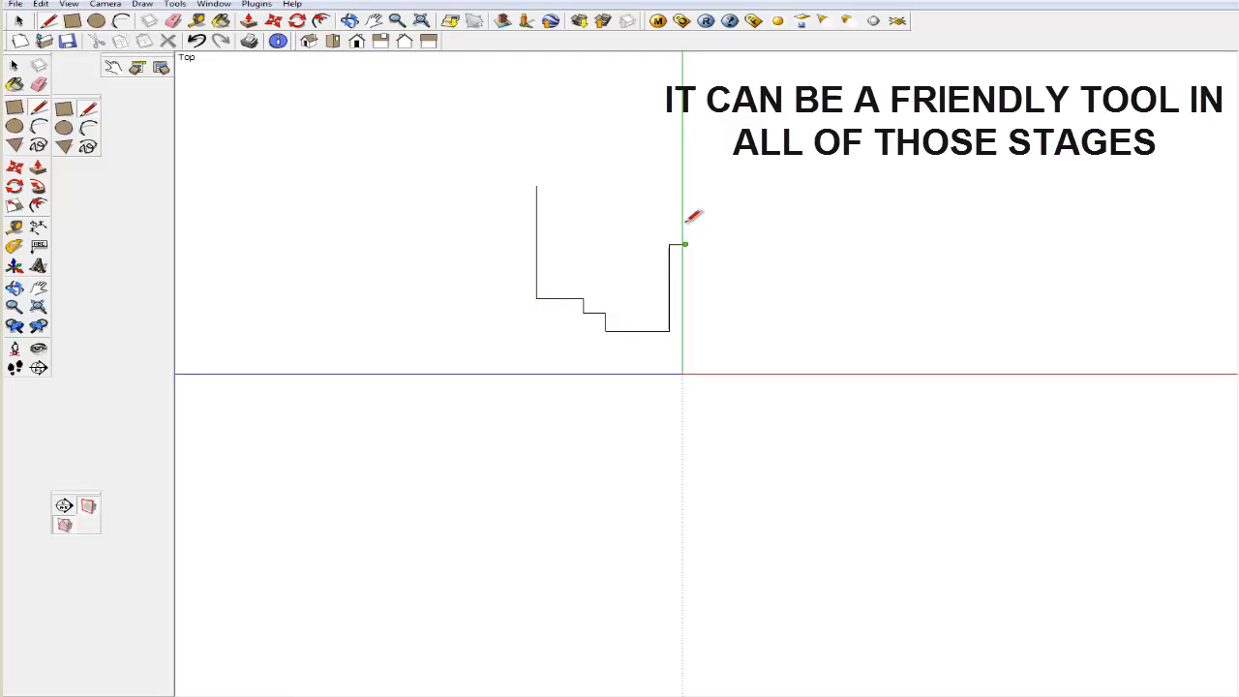
Close the stepped floor outline back to its start point so it fills as one face
{"action": "left_click", "coordinate": [594, 161]}
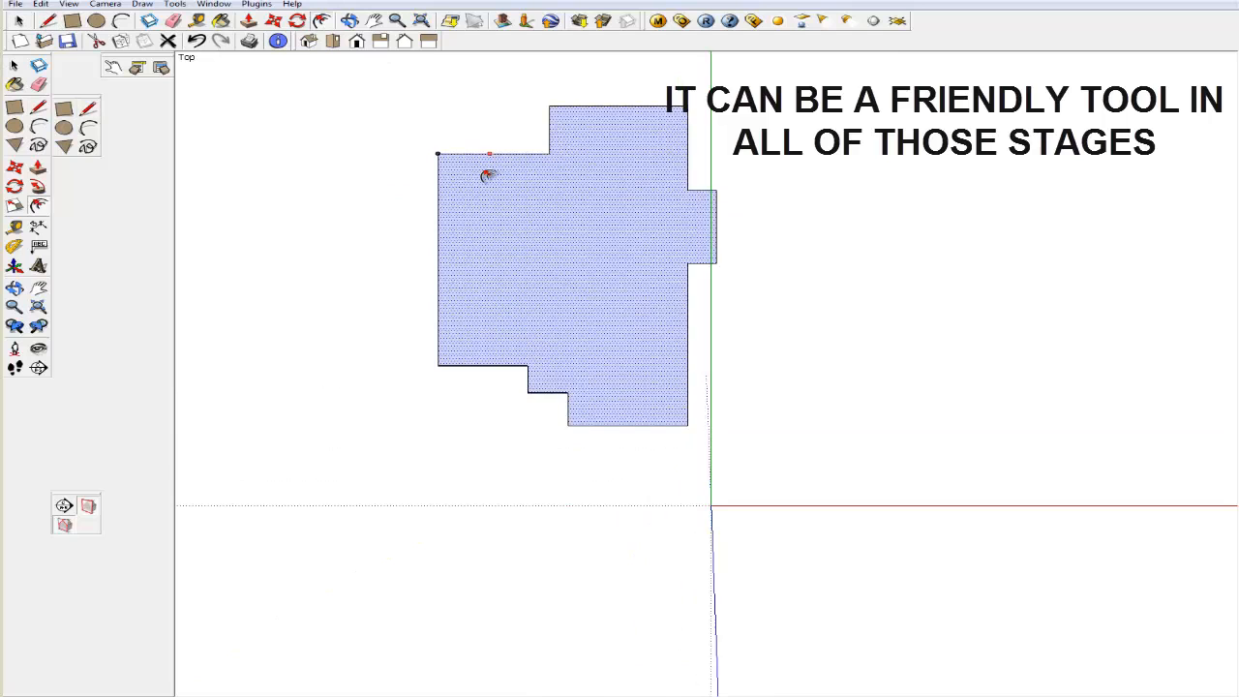
Push/Pull the floor face up into the walled building, then switch to another saved scene
{"action": "left_click_drag", "start_coordinate": [581, 290], "coordinate": [677, 387]}
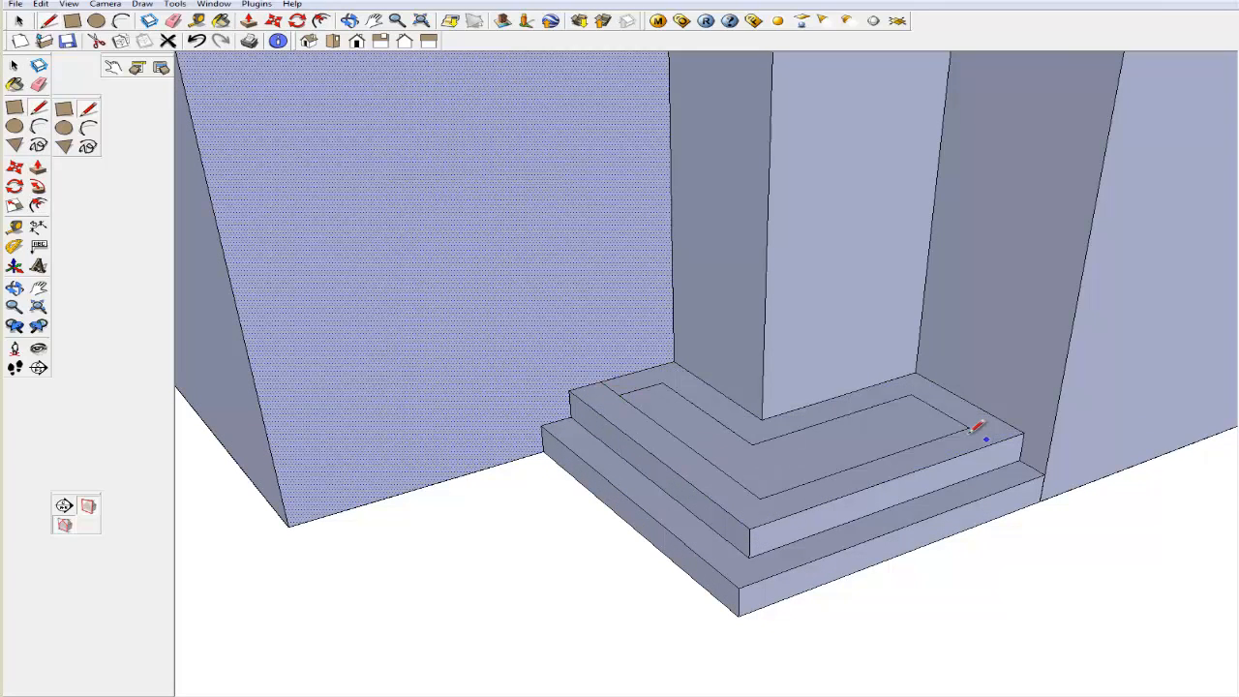
{"action": "left_click", "coordinate": [317, 58]}
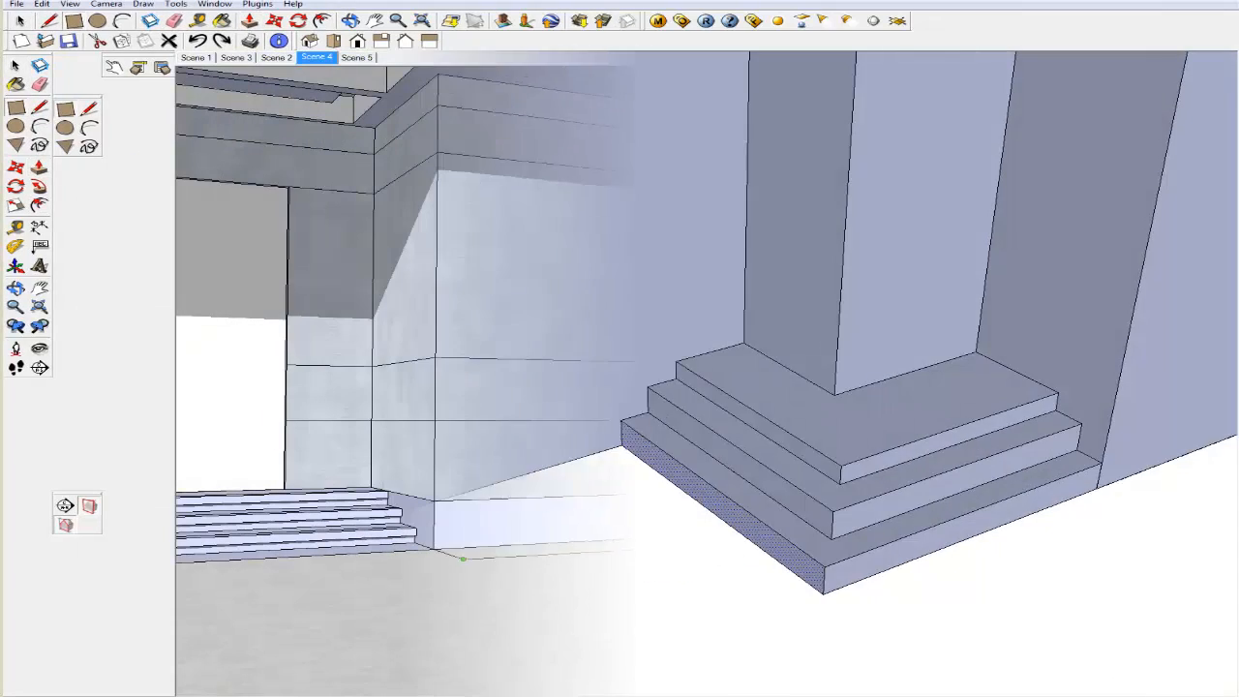